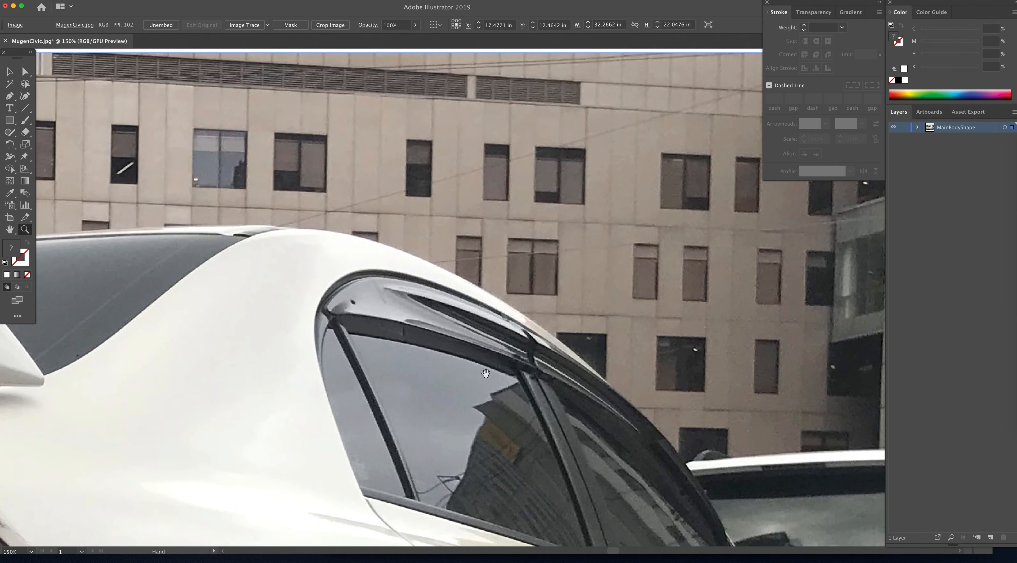
# Draw a pen path of anchor points around the car body's edge, then zoom out to view it.
pyautogui.click(11, 108)
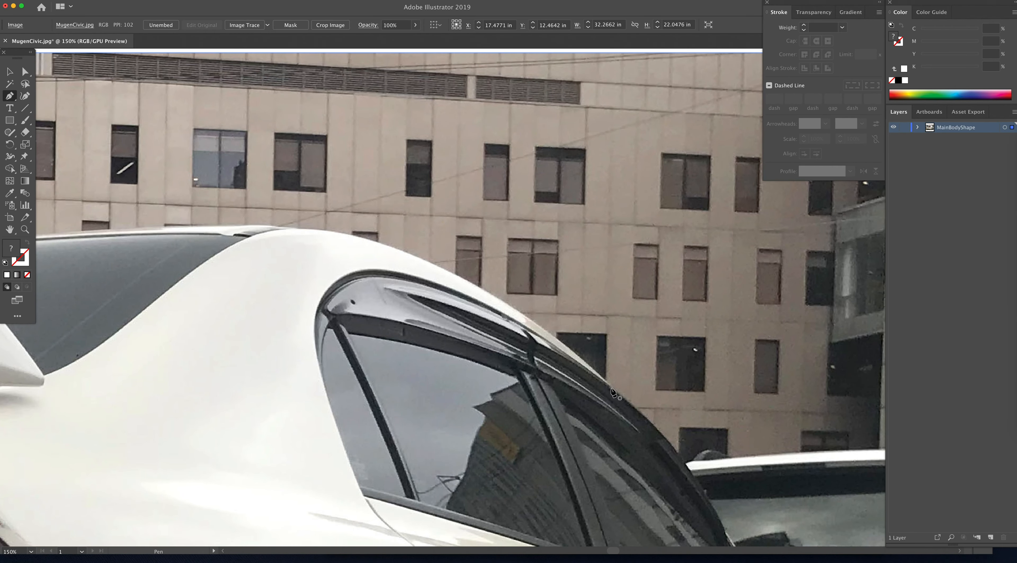
pyautogui.moveTo(623, 398)
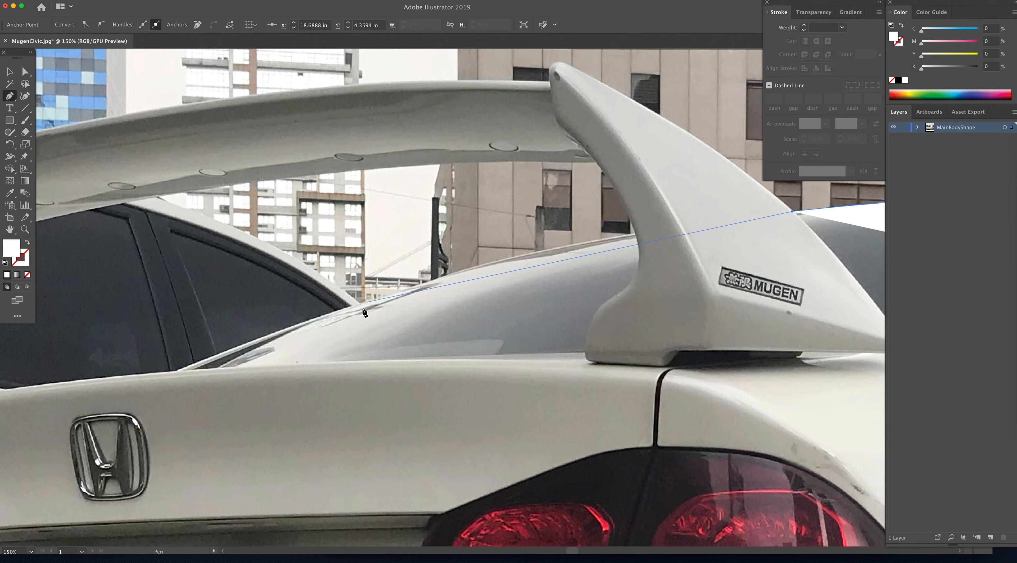
pyautogui.click(456, 271)
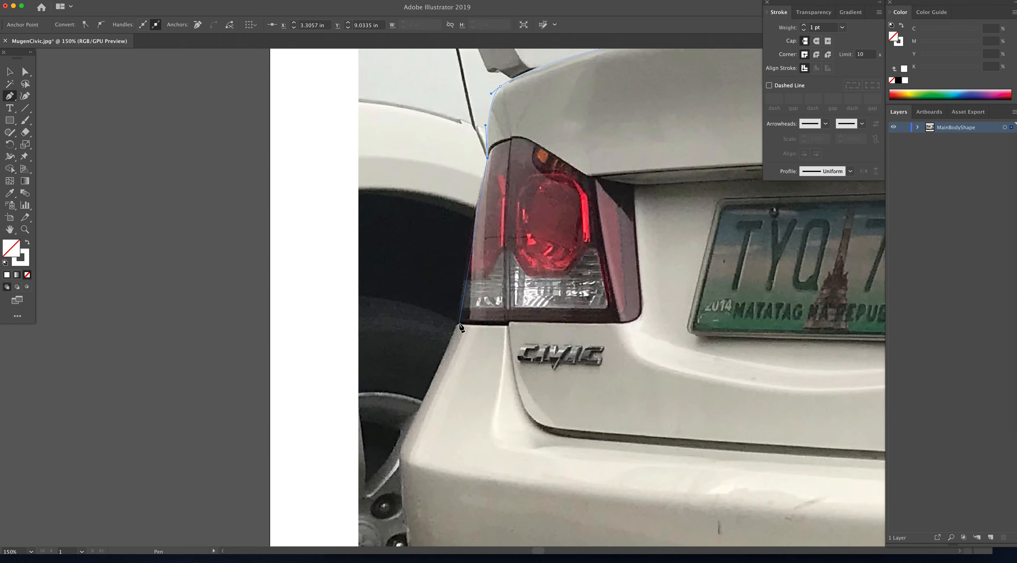
pyautogui.scroll(-3)
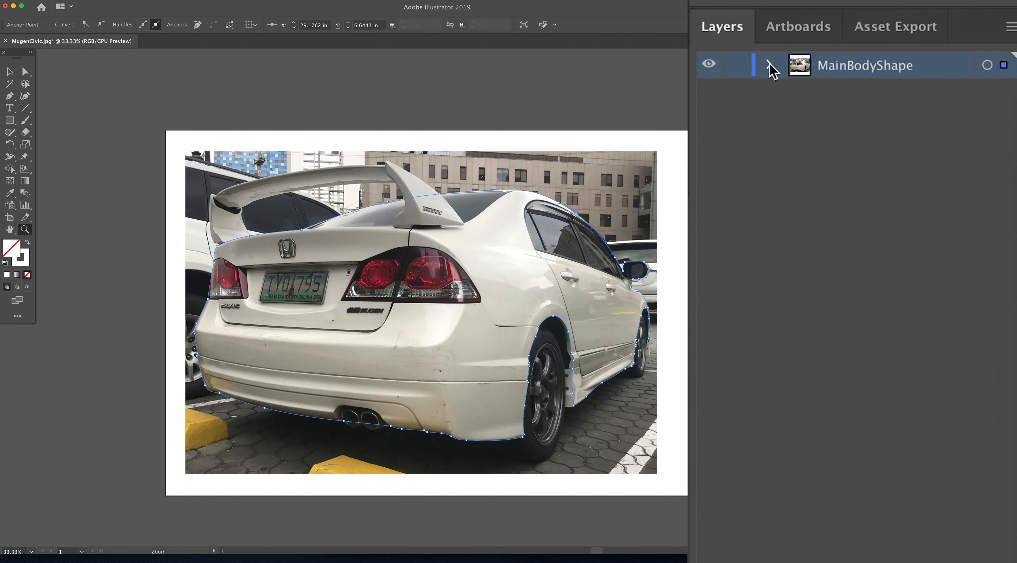
# Put the photo on a new layer renamed Original and order it below MainBodyShape.
pyautogui.click(771, 65)
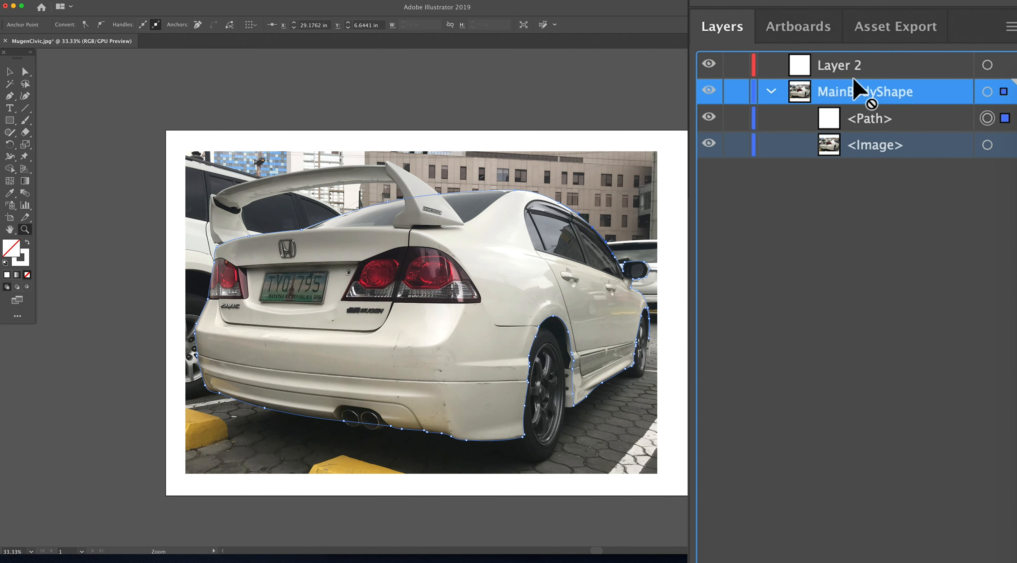
pyautogui.doubleClick(838, 65)
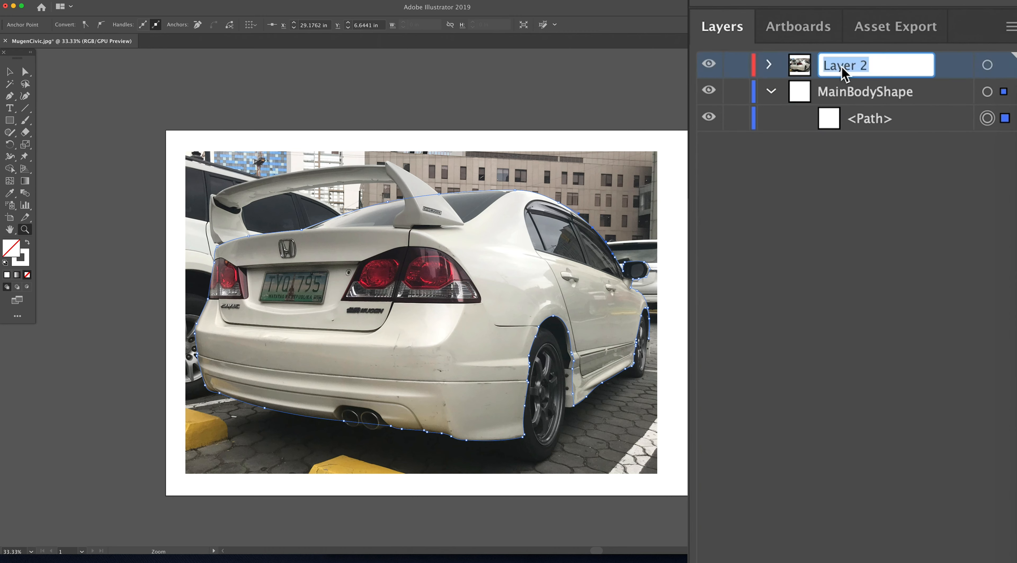
pyautogui.write('B')
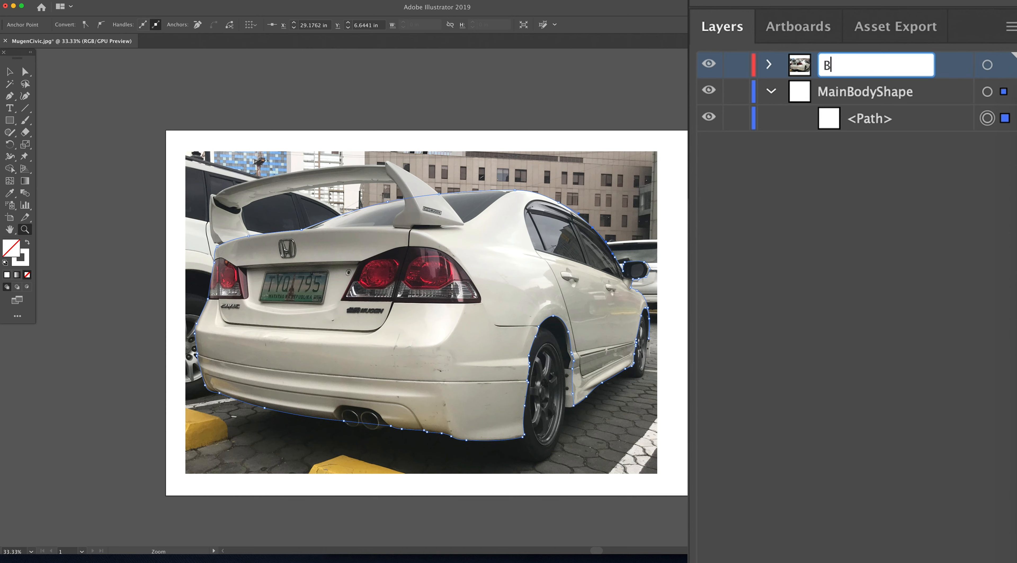
pyautogui.write('riginal')
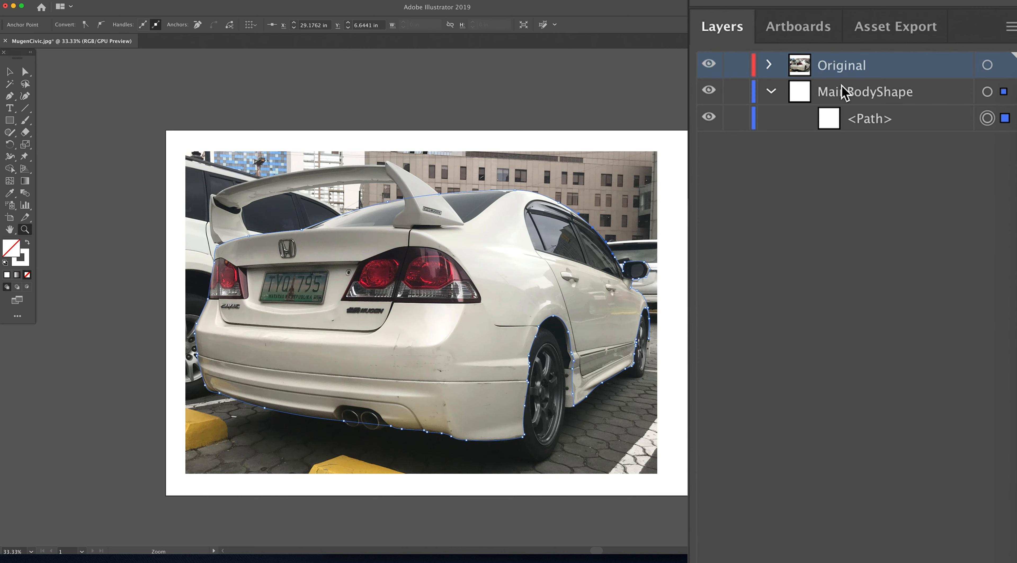
pyautogui.click(771, 91)
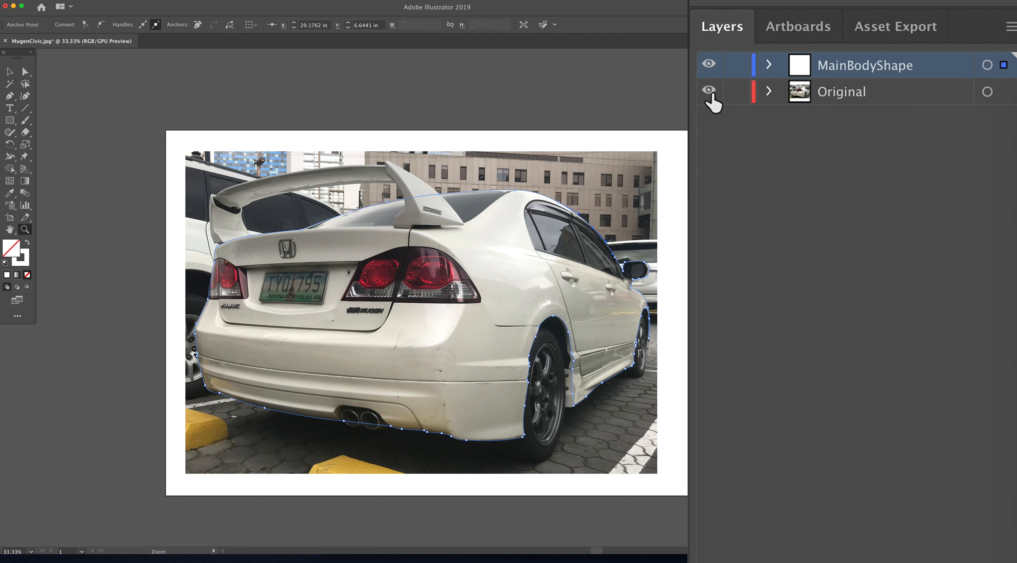
pyautogui.click(708, 91)
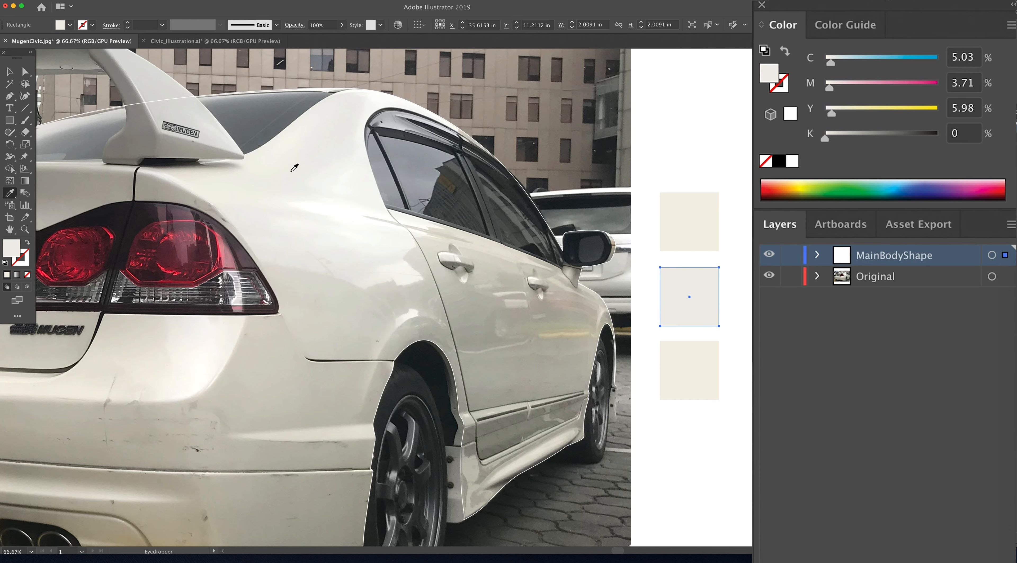
# Eyedrop the car's paint, a darker body shade and the near-white door panel into the swatch squares.
pyautogui.click(410, 101)
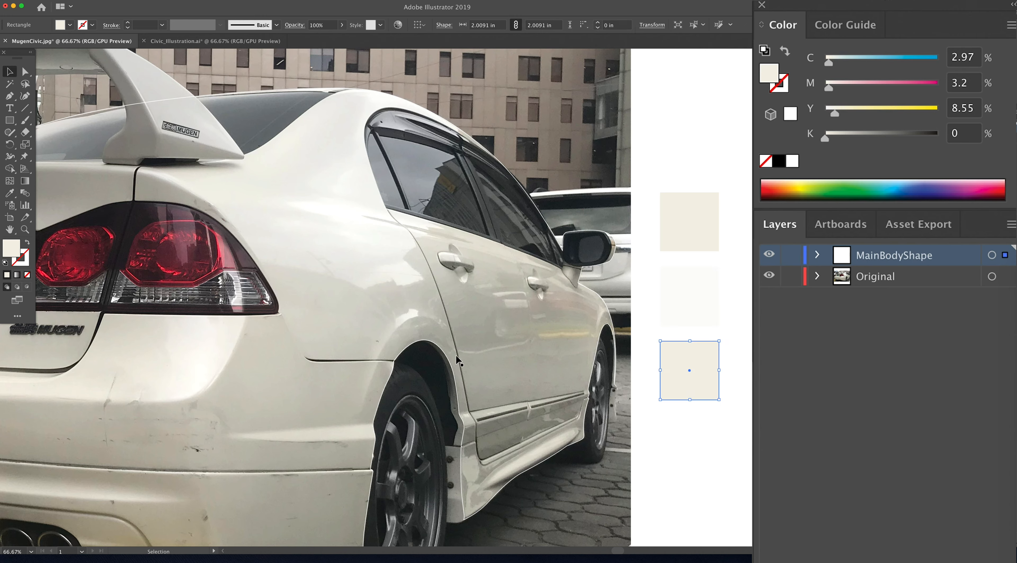
pyautogui.click(491, 369)
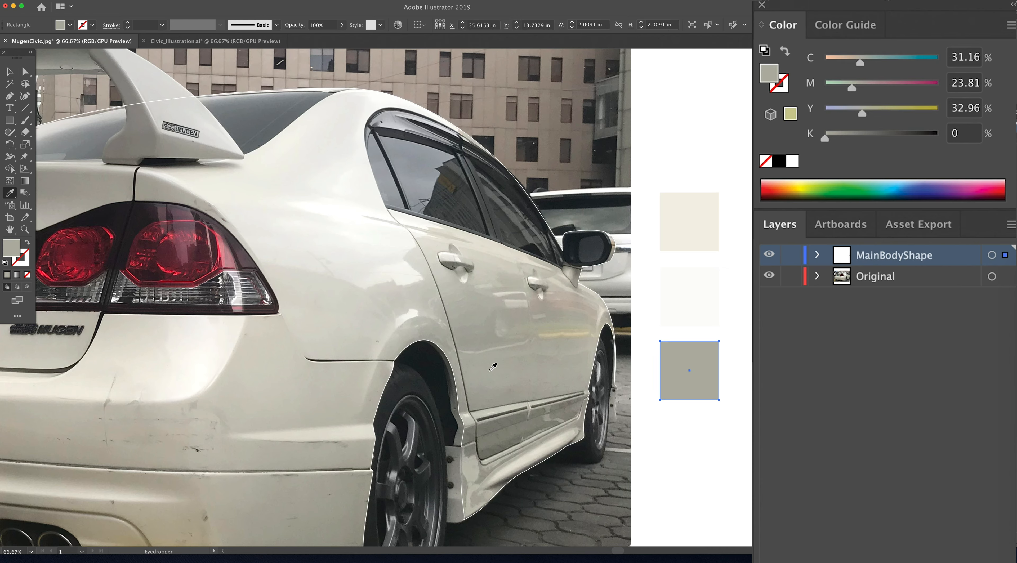
pyautogui.click(402, 315)
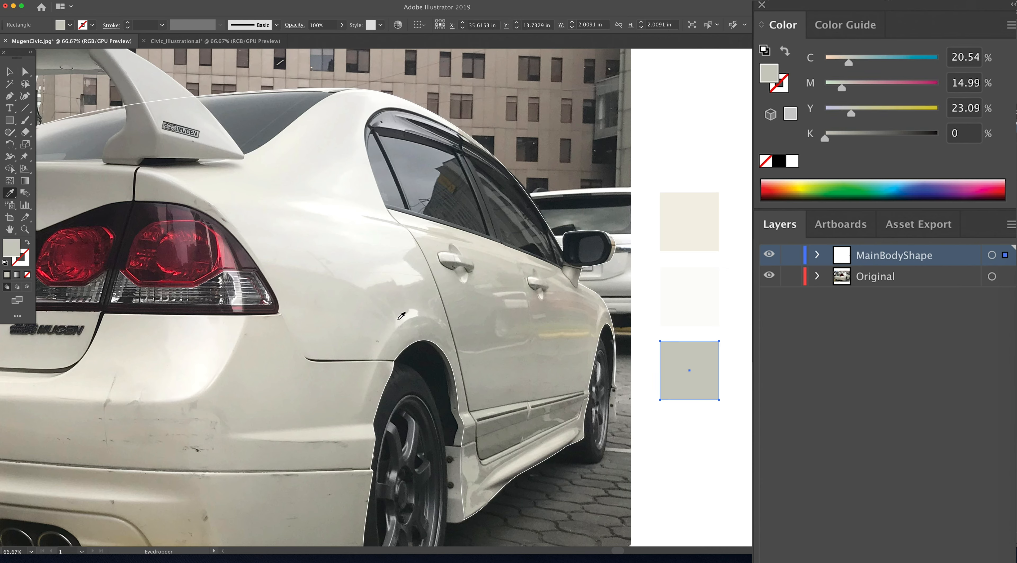
pyautogui.click(362, 270)
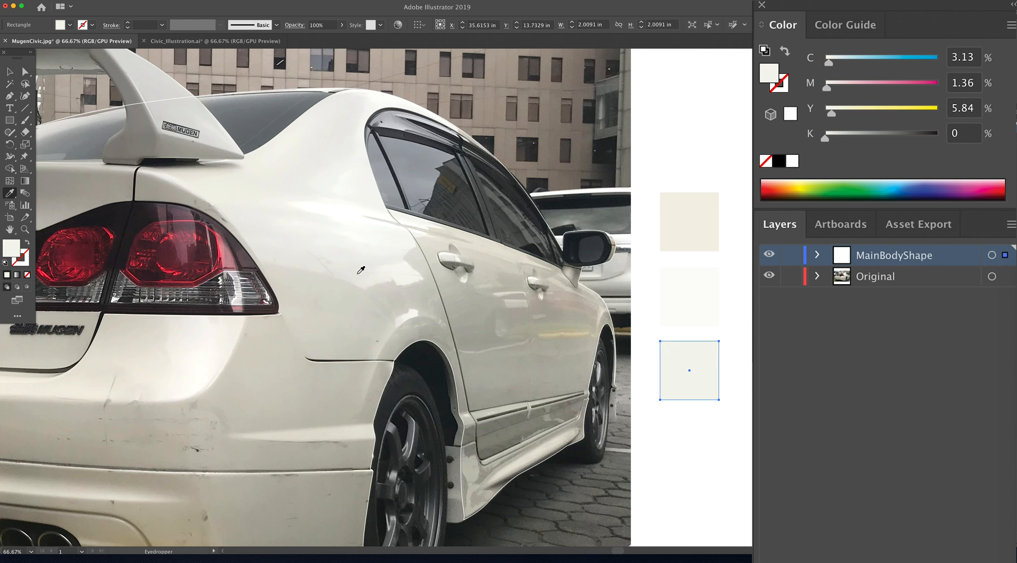
pyautogui.click(329, 206)
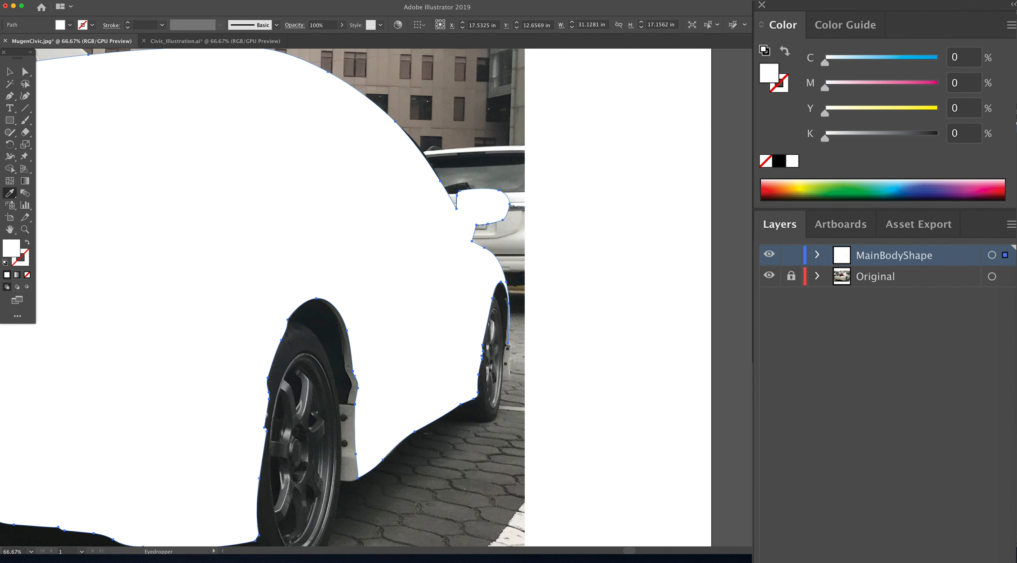
# Add a new layer above MainBodyShape to hold the body lines.
pyautogui.click(277, 307)
pyautogui.write('Body IIn')
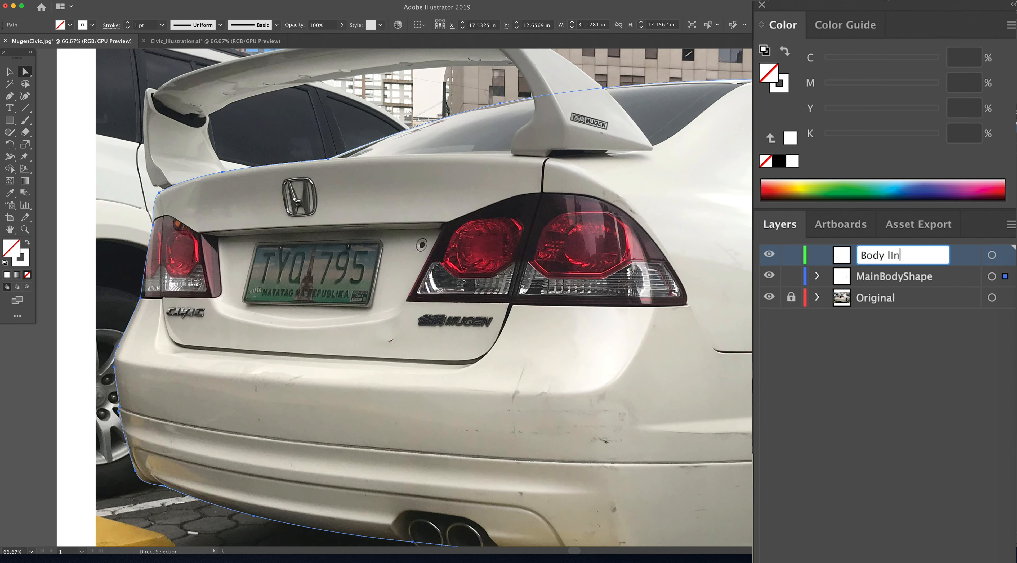
# Confirm the Body Lines layer name and anchor a path down the door edge and along the rocker panel.
pyautogui.press('Backspace')
pyautogui.write('Lines')
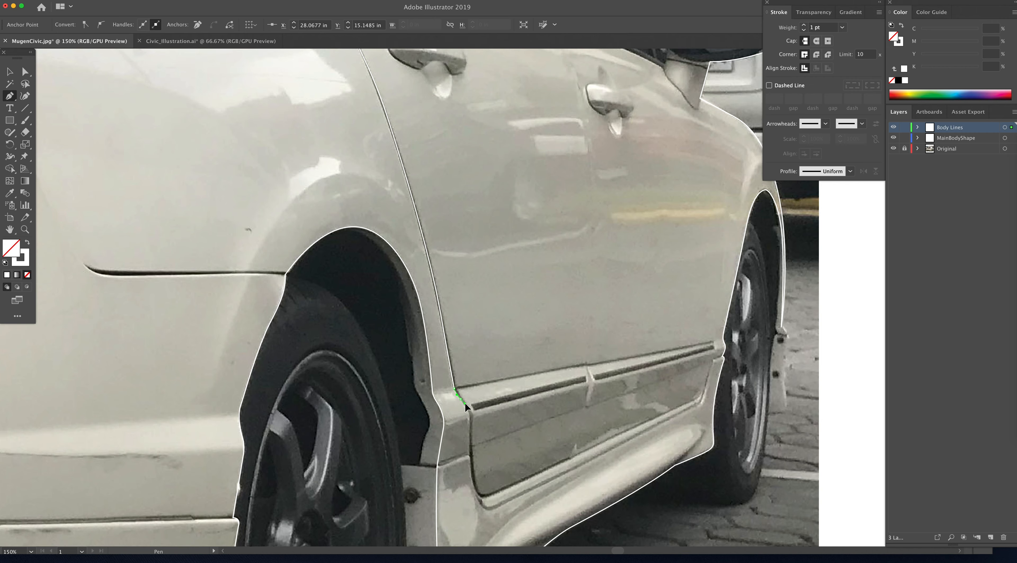
pyautogui.click(473, 470)
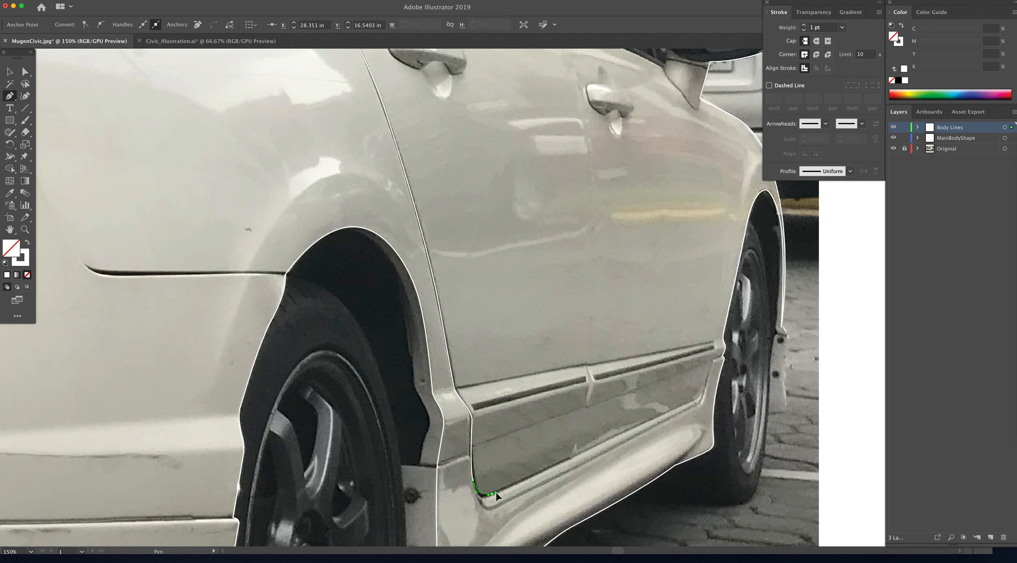
pyautogui.click(677, 423)
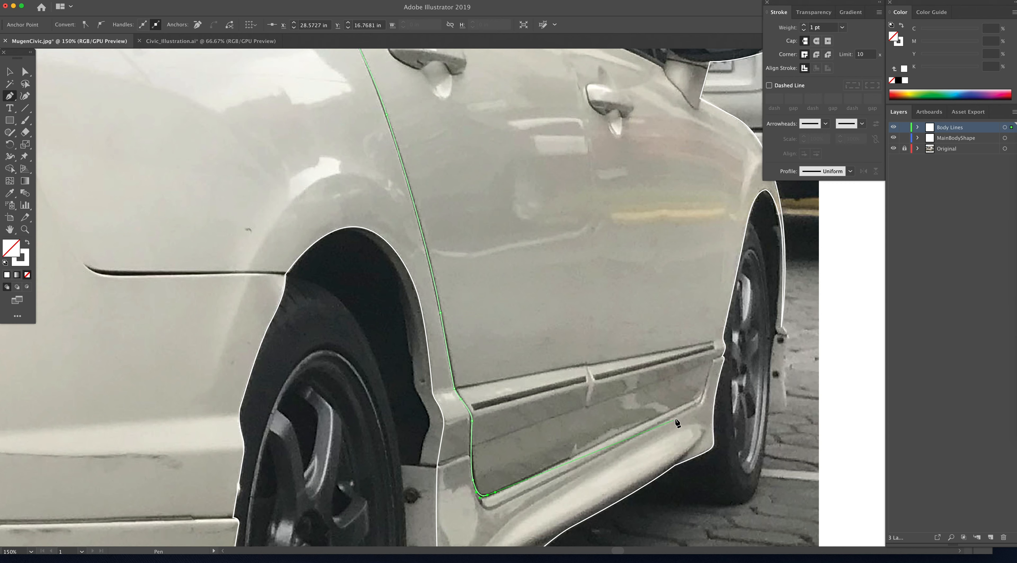
pyautogui.click(696, 381)
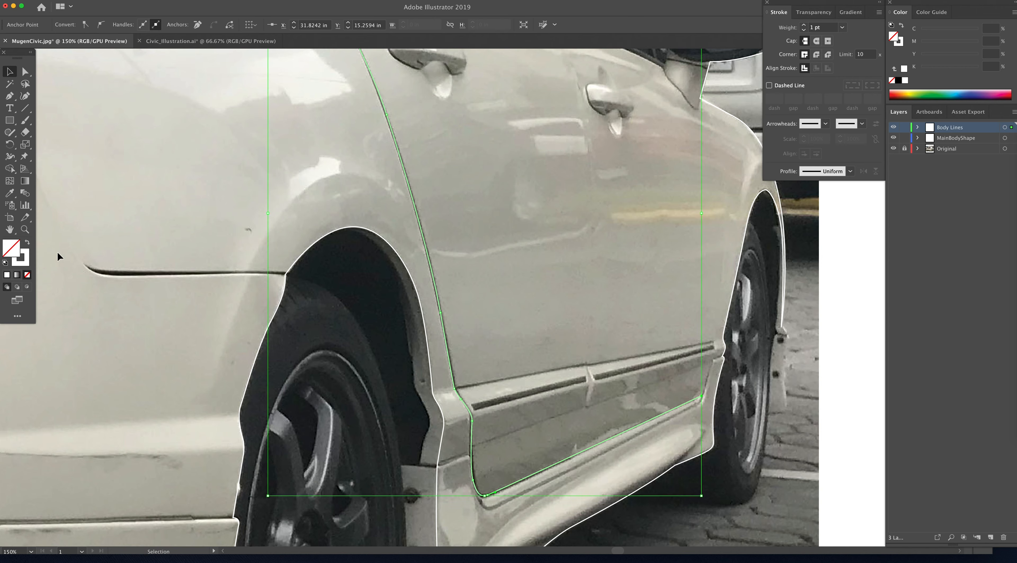
# Set the line's stroke to magenta F903E2 in the Color Picker and deselect it.
pyautogui.doubleClick(9, 251)
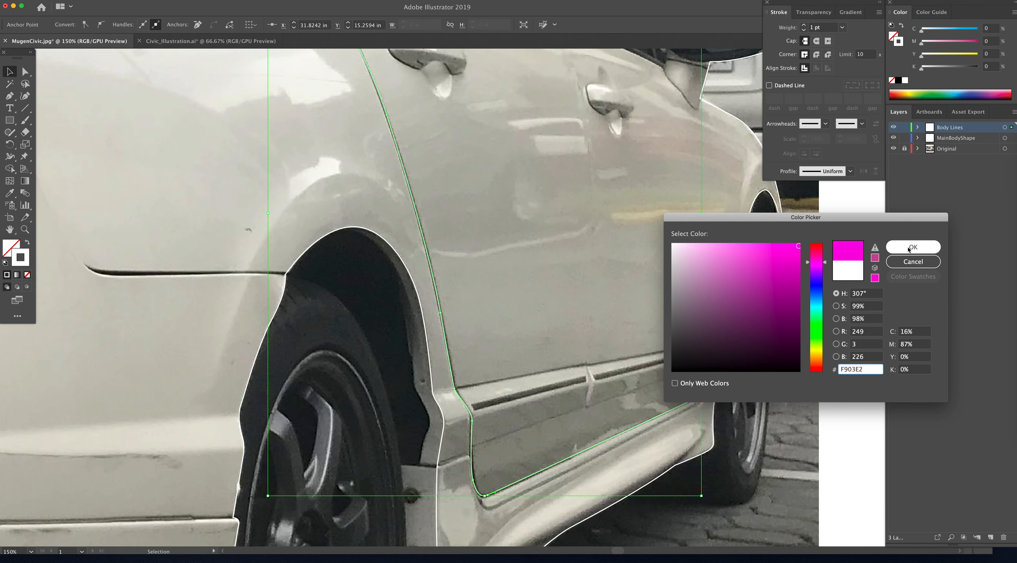
pyautogui.click(912, 246)
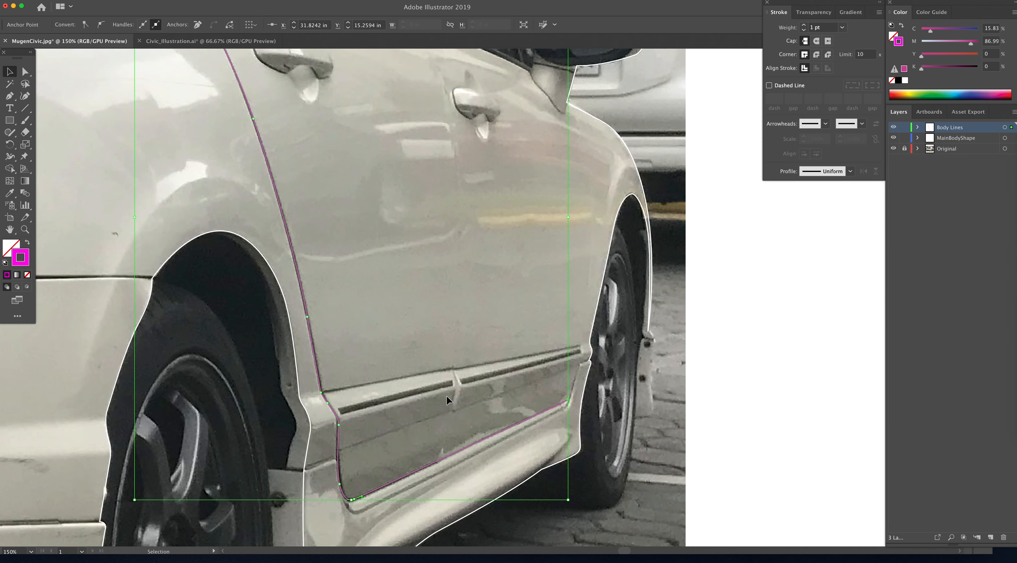
pyautogui.click(9, 95)
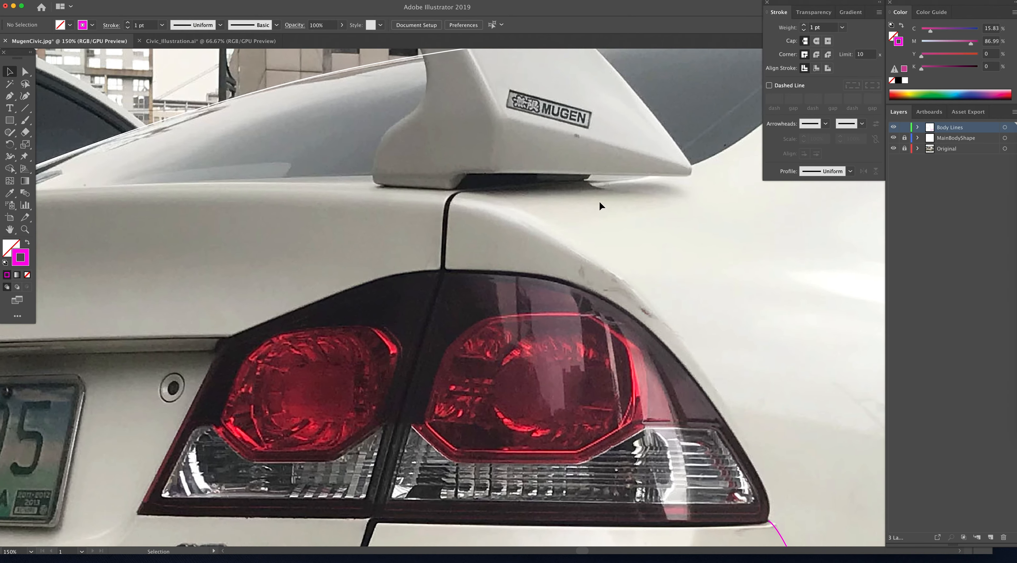
# Recolour the selected body lines magenta, review them with the photo hidden, then show the photo again.
pyautogui.click(445, 208)
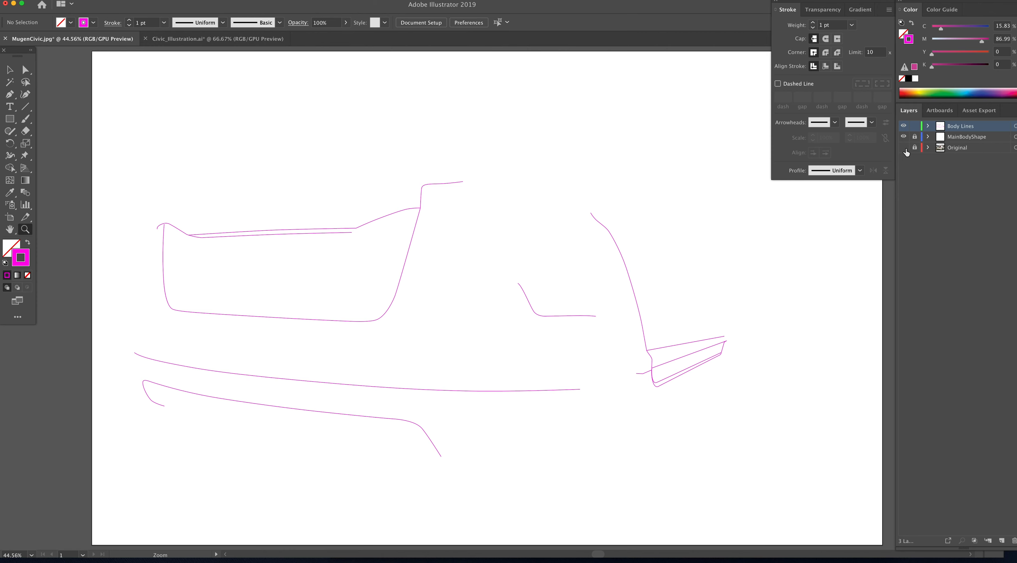
pyautogui.click(902, 151)
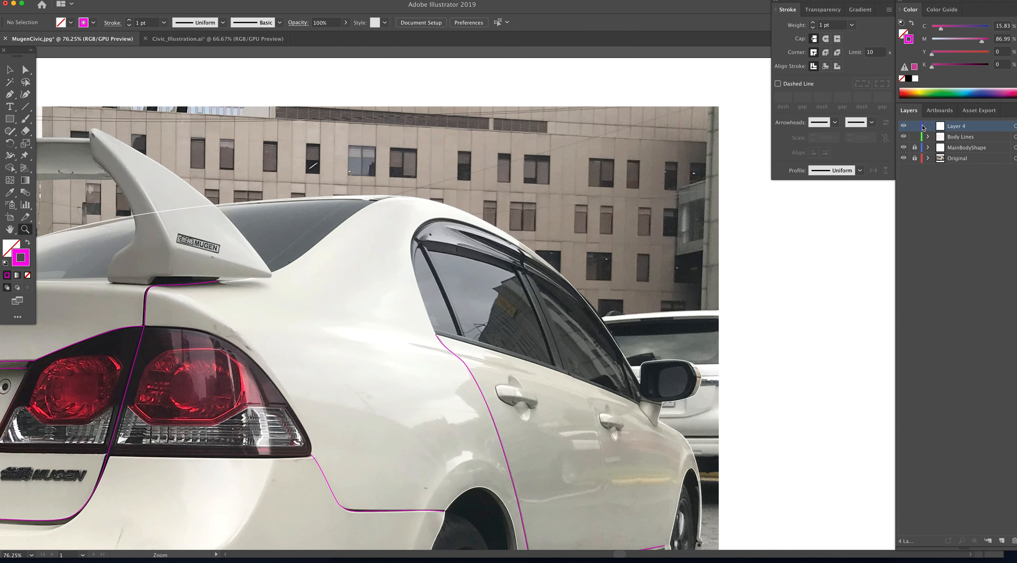
# In Layer Options name the new layer Windows with Yellow as its layer colour.
pyautogui.doubleClick(956, 126)
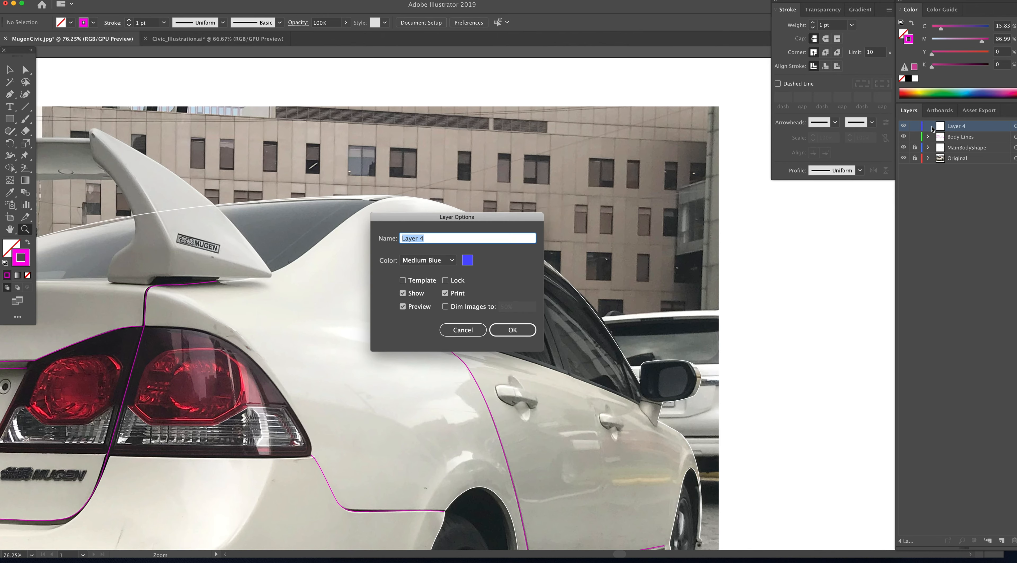
pyautogui.click(452, 260)
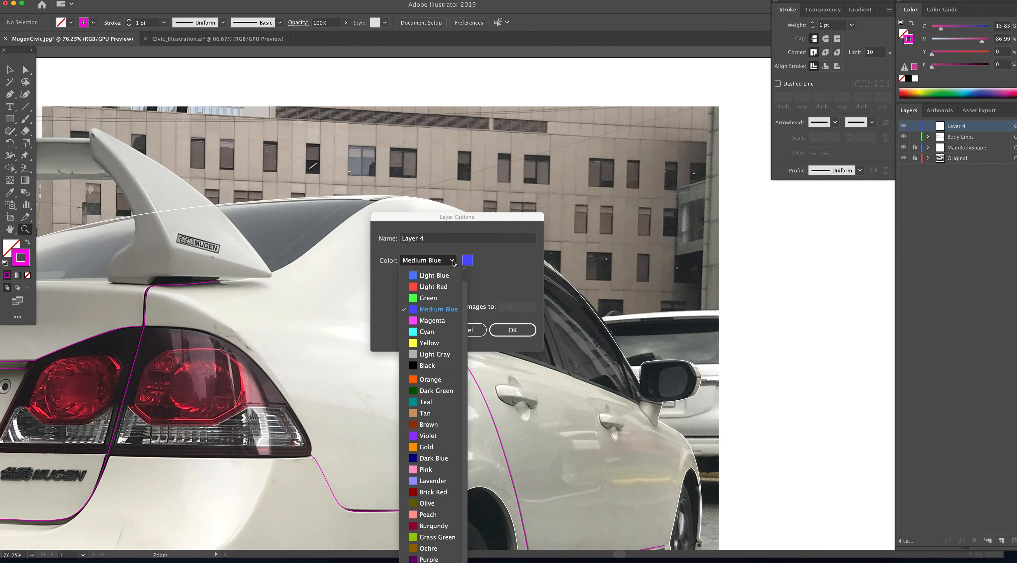
pyautogui.click(428, 343)
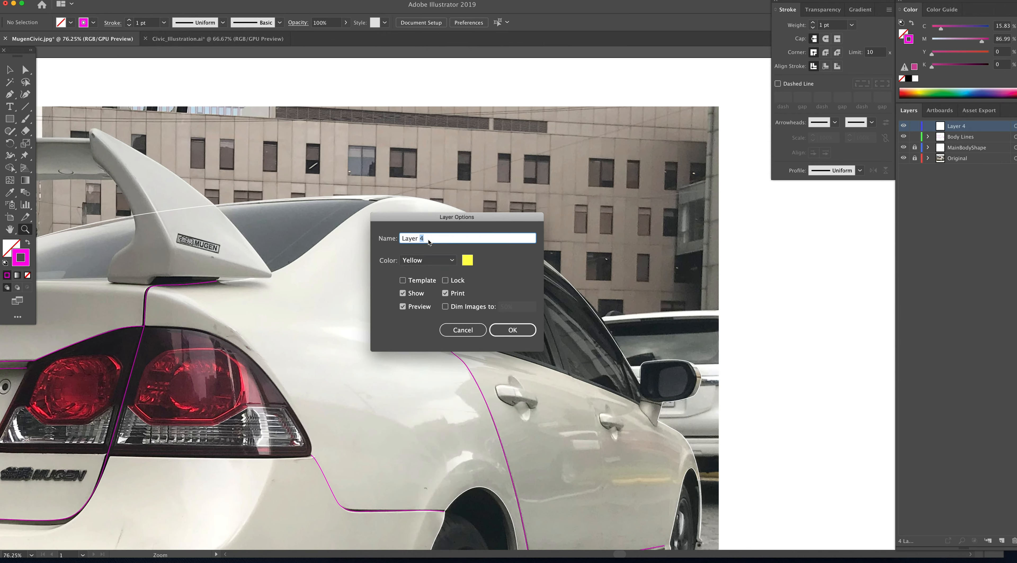
pyautogui.write('Window')
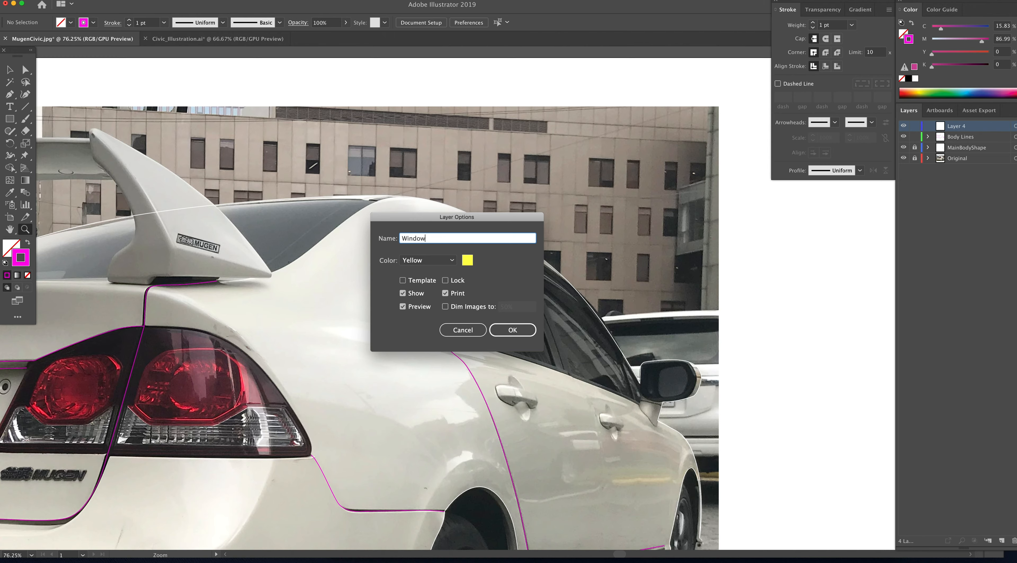
pyautogui.click(512, 329)
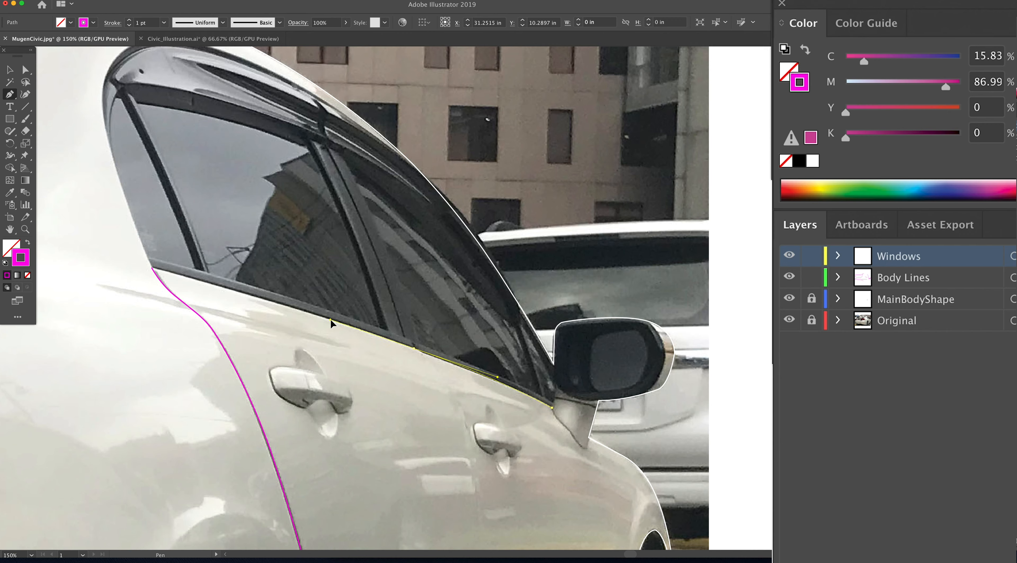
# Anchor the window path along the sill to the rear window's lower corner.
pyautogui.click(152, 269)
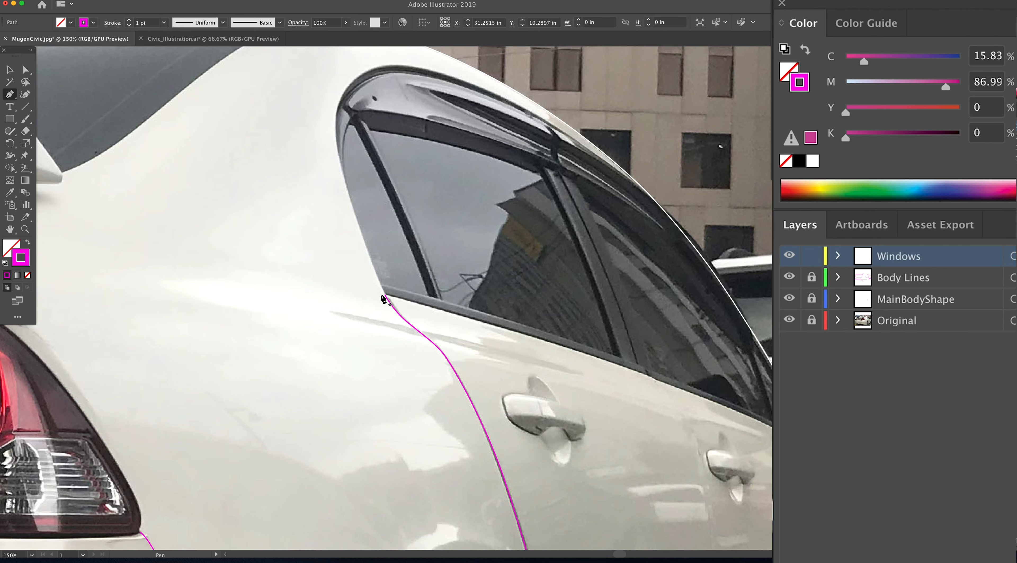
pyautogui.click(384, 301)
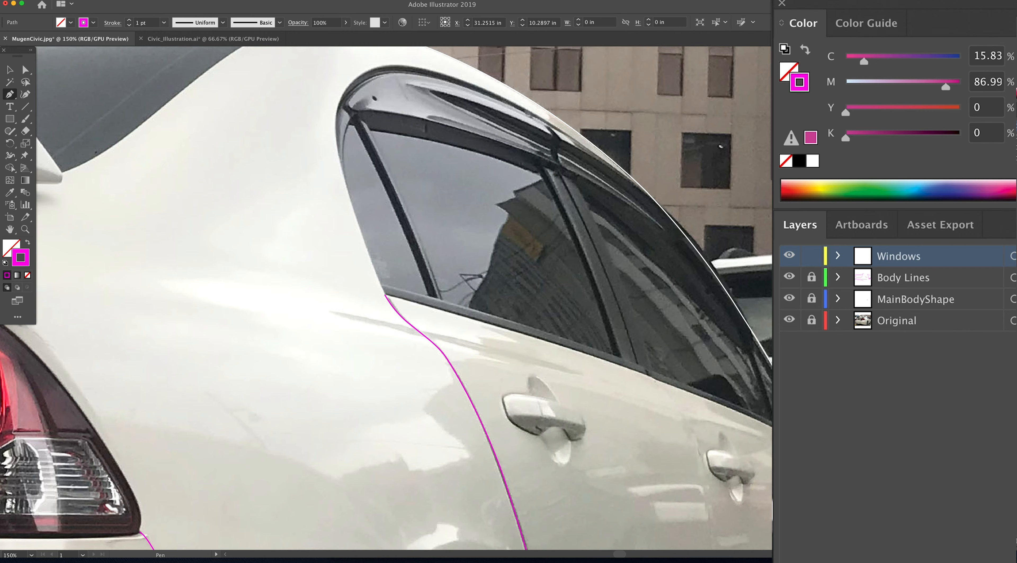